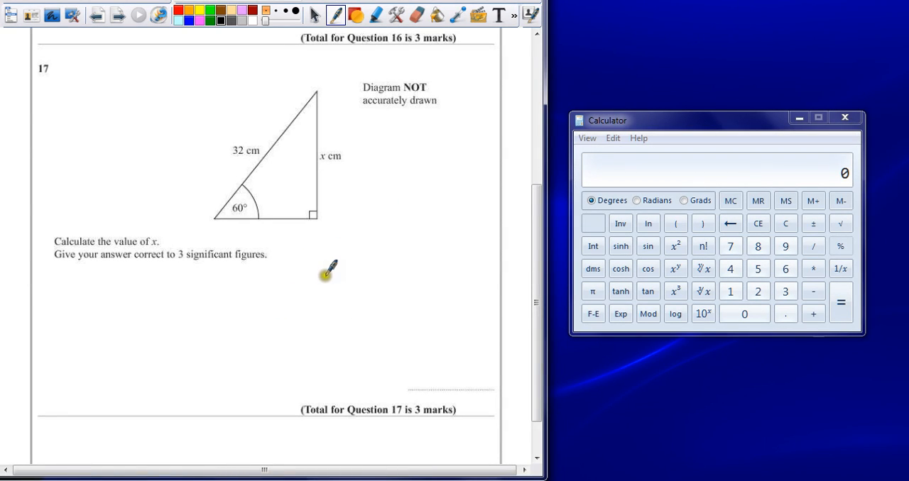
pyautogui.moveTo(310, 286)
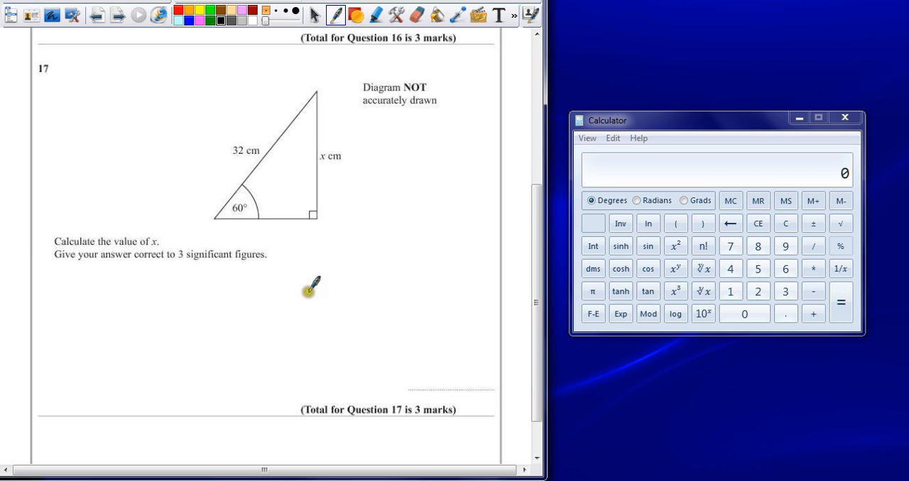
pyautogui.moveTo(190, 216)
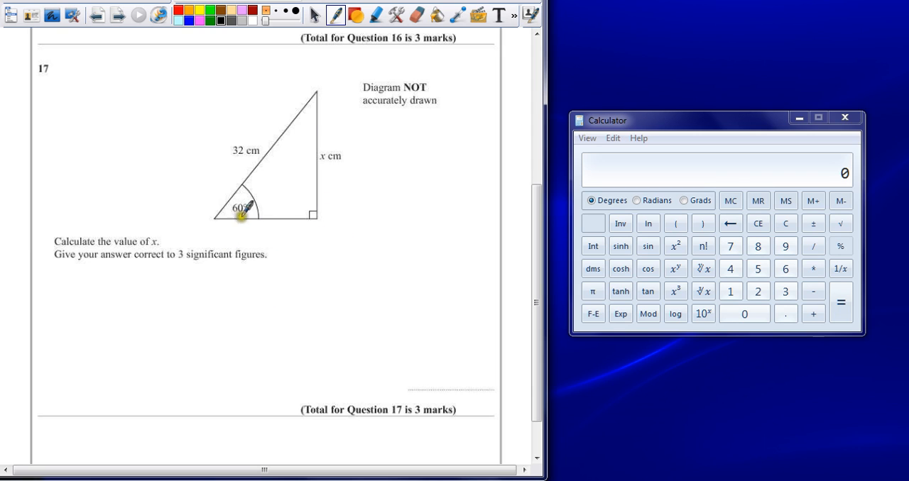
pyautogui.moveTo(256, 168)
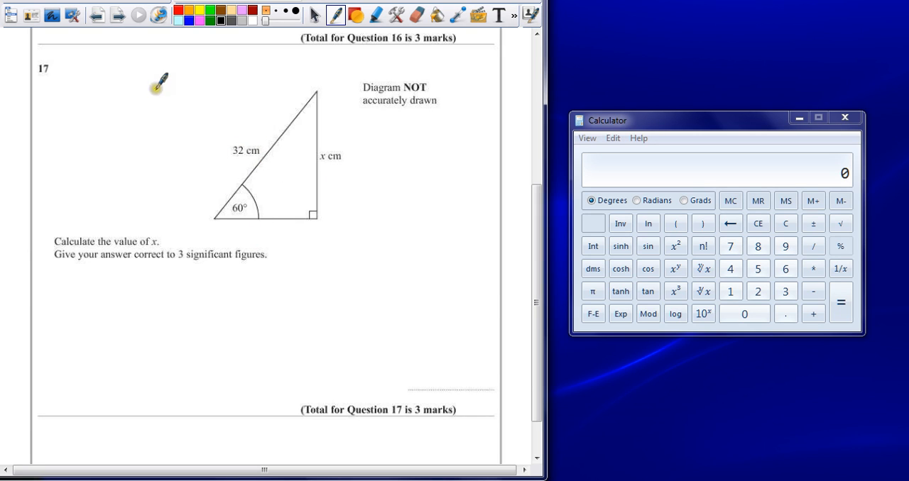
pyautogui.moveTo(117, 135)
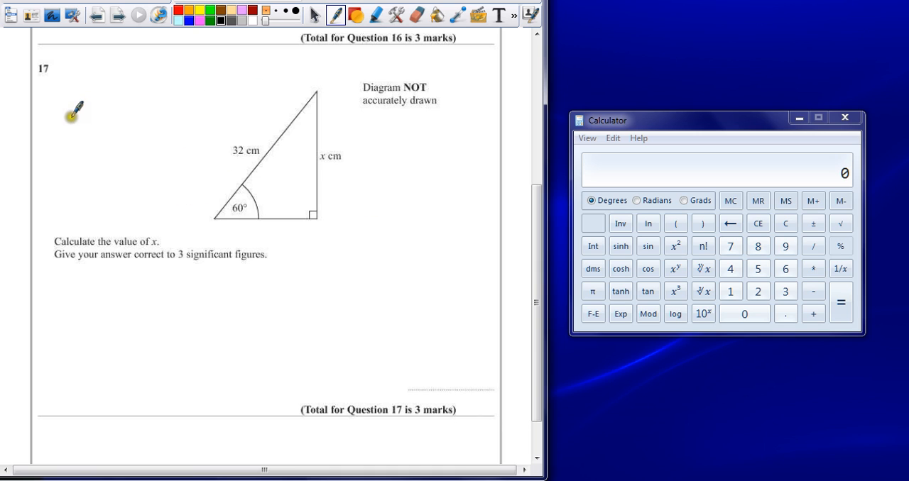
pyautogui.moveTo(74, 98)
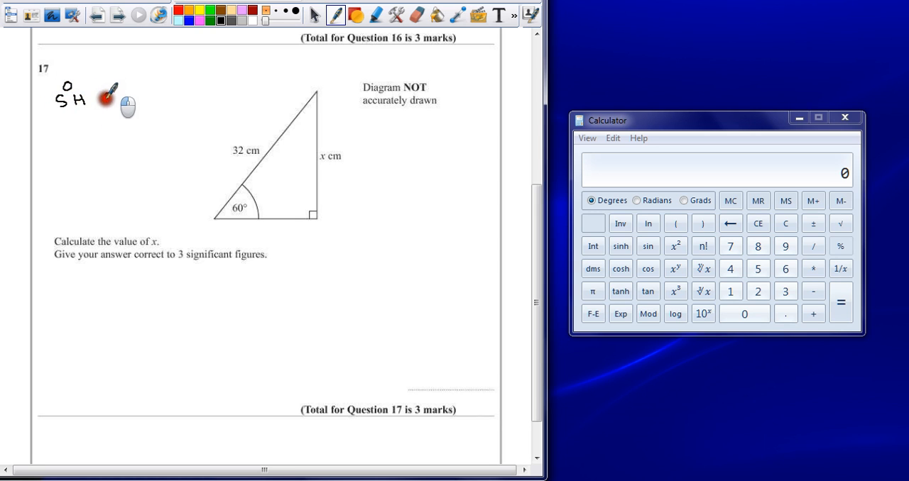
# Handwrite CAH and TOA after SOH, tick the known letters, and cross out TOA
pyautogui.moveTo(102, 97); pyautogui.dragTo(125, 85)
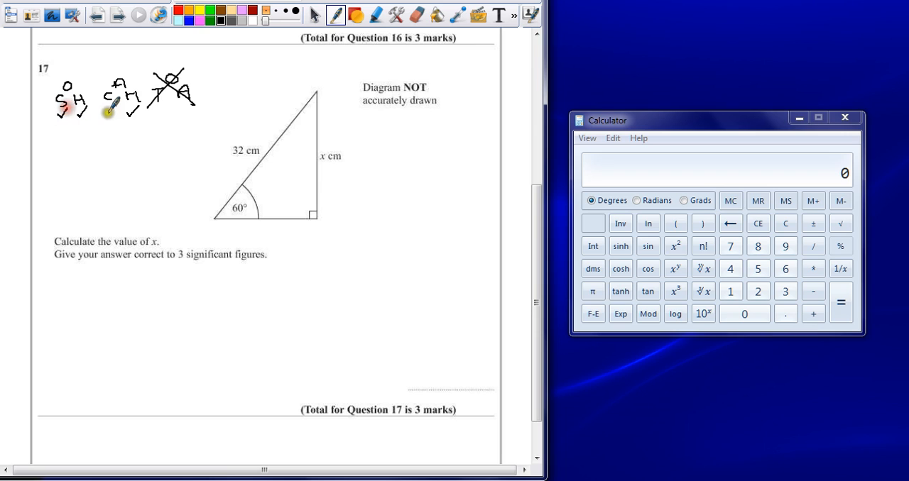
pyautogui.moveTo(263, 87)
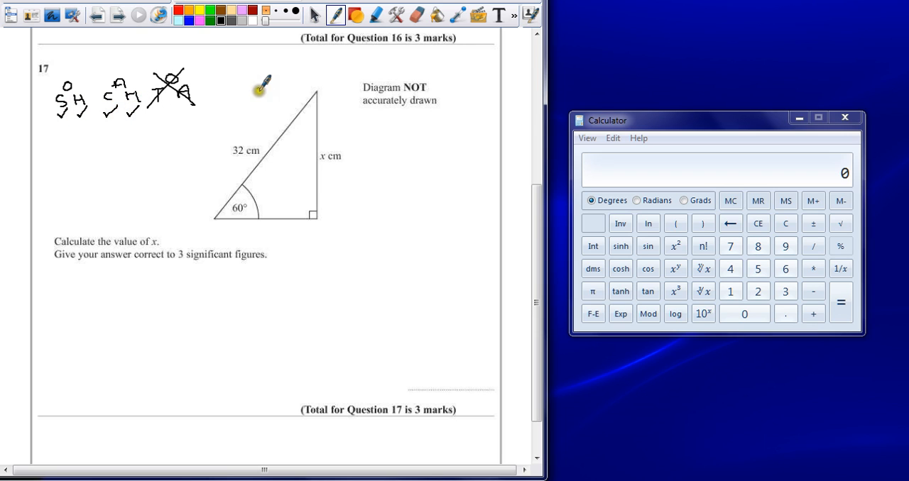
pyautogui.moveTo(339, 151)
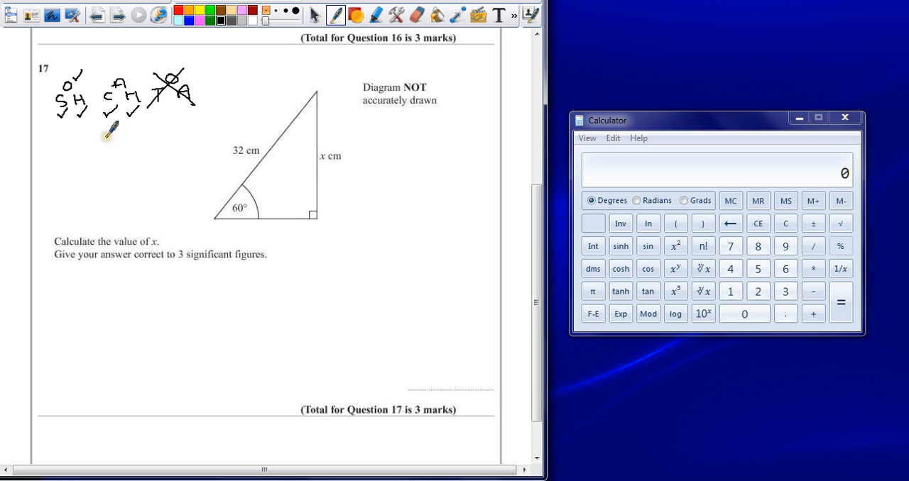
pyautogui.moveTo(82, 298)
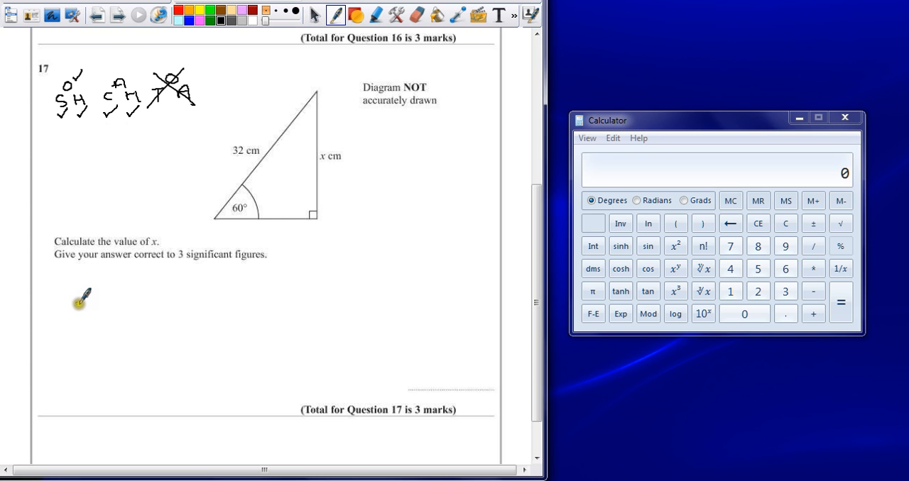
pyautogui.moveTo(112, 154)
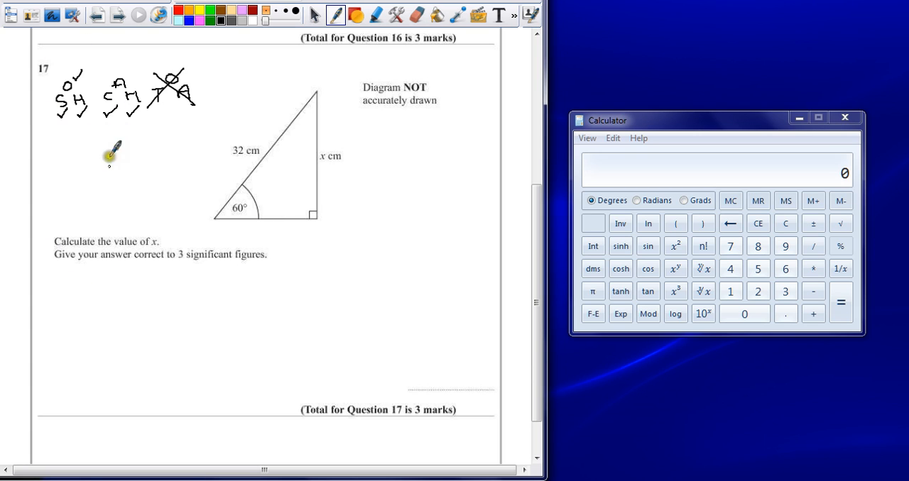
pyautogui.moveTo(279, 164)
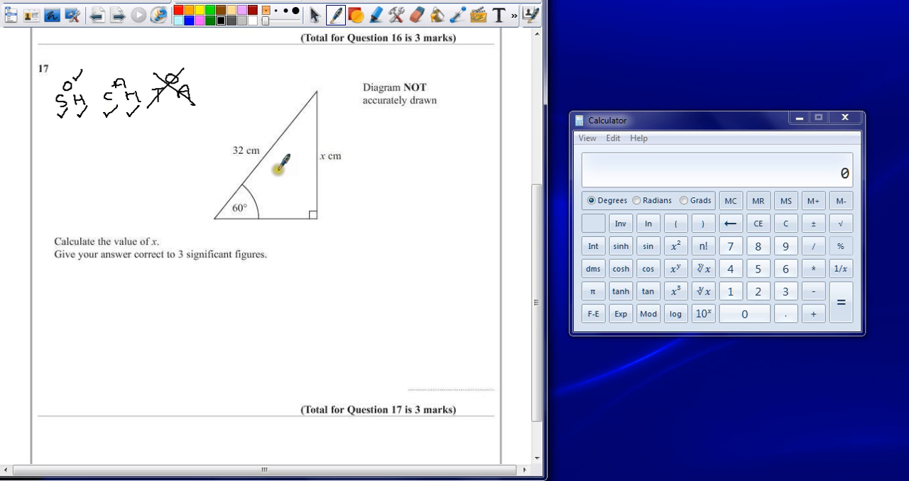
pyautogui.moveTo(79, 297)
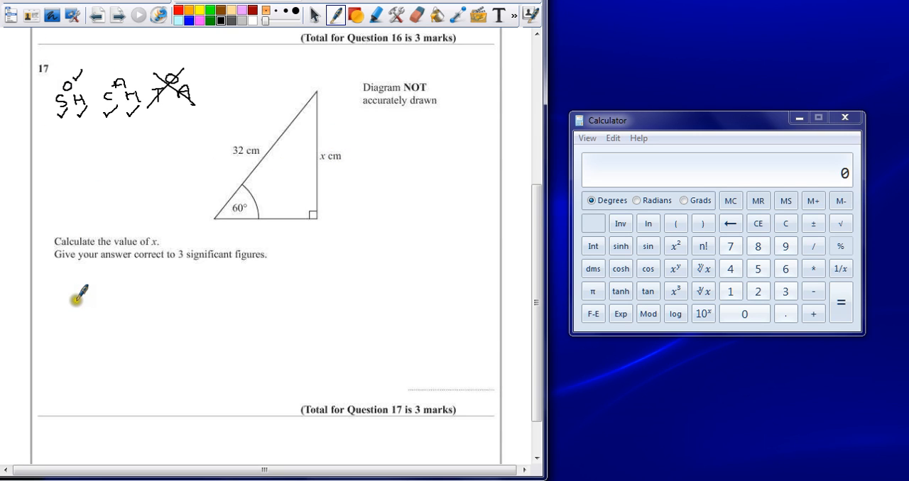
# Handwrite the working x = sin60 × 32 below the question and begin the next line with =
pyautogui.moveTo(74, 310); pyautogui.dragTo(96, 301)
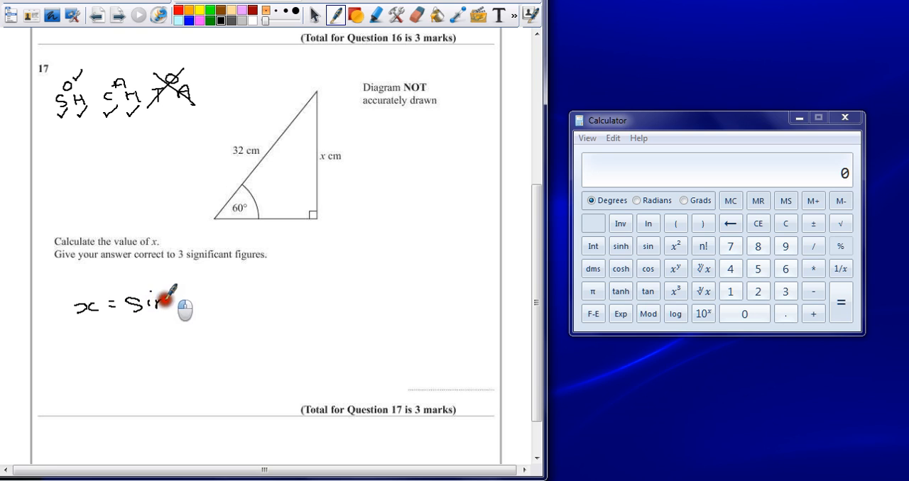
pyautogui.moveTo(157, 301); pyautogui.dragTo(220, 296)
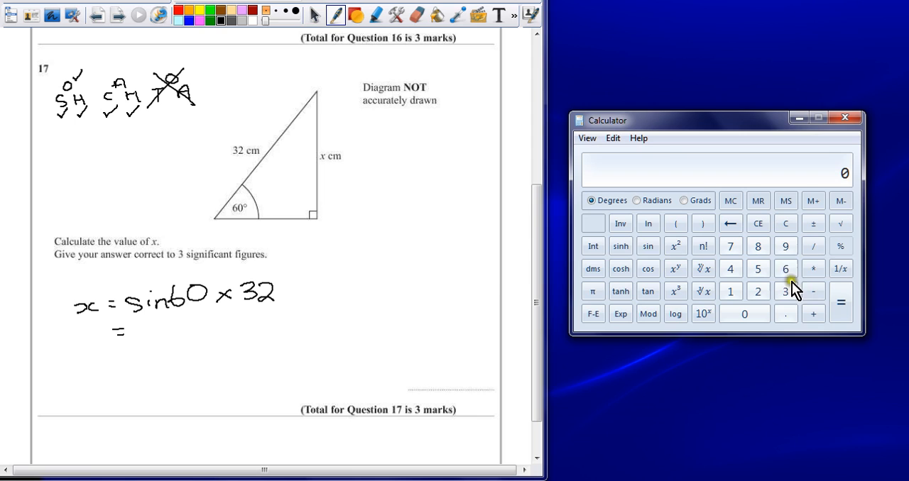
# Compute sin(60) × 32 in Calculator, giving 27.7128129…
pyautogui.click(786, 268)
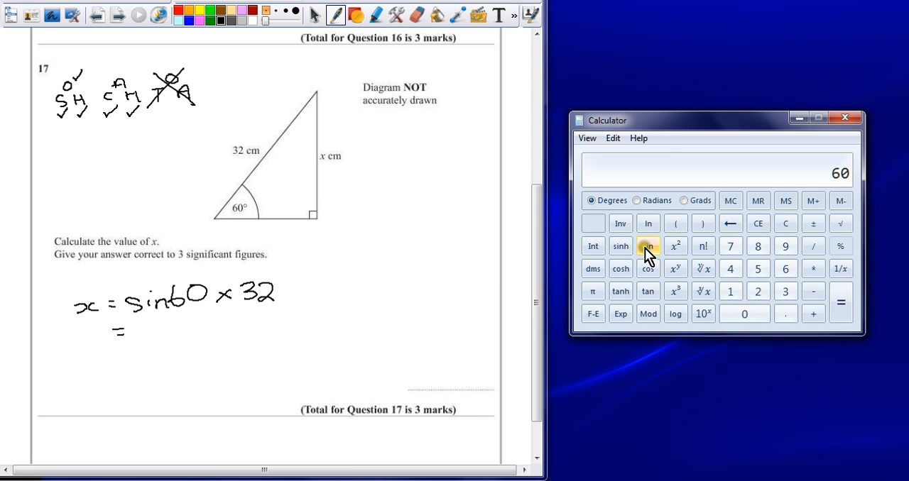
pyautogui.click(647, 246)
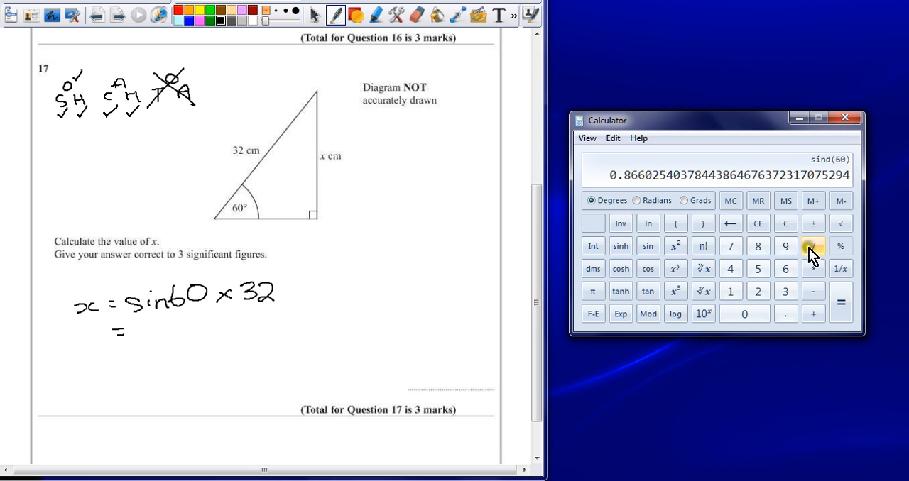
pyautogui.click(813, 246)
pyautogui.write('32')
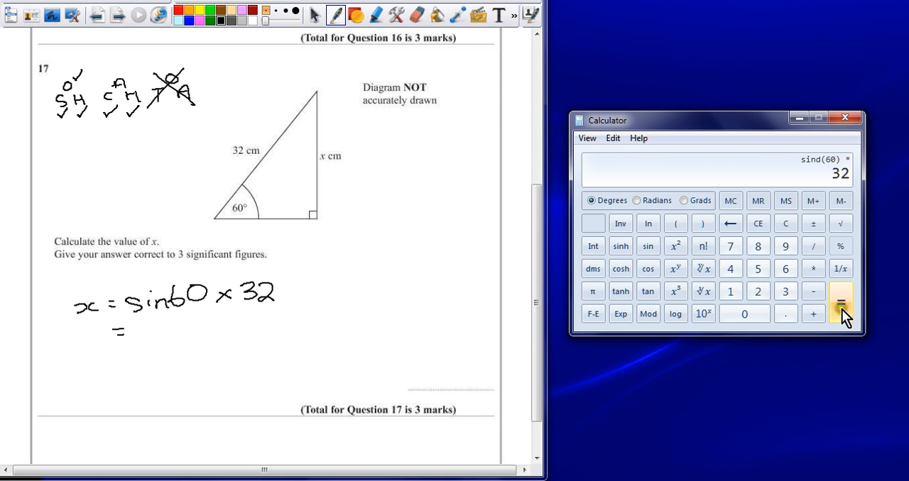
pyautogui.click(841, 303)
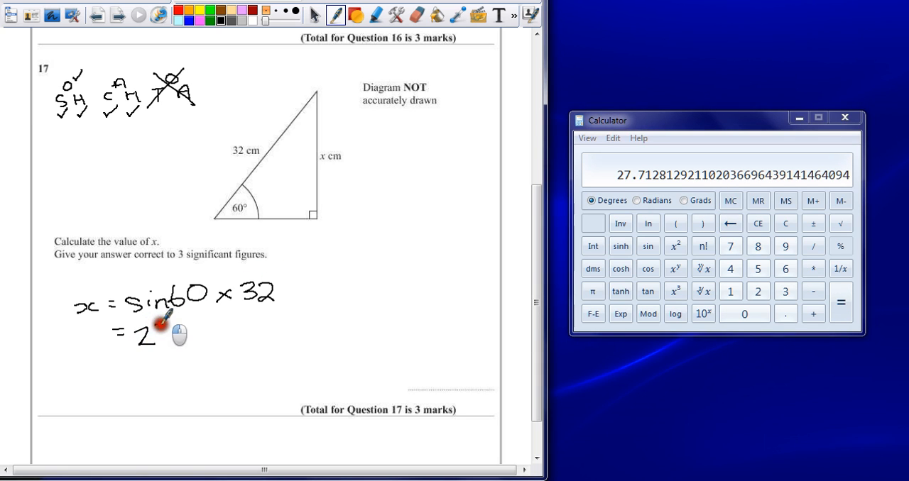
# Write = 27.71281 on the second working line and 27.7 on the answer line
pyautogui.moveTo(149, 330); pyautogui.dragTo(216, 330)
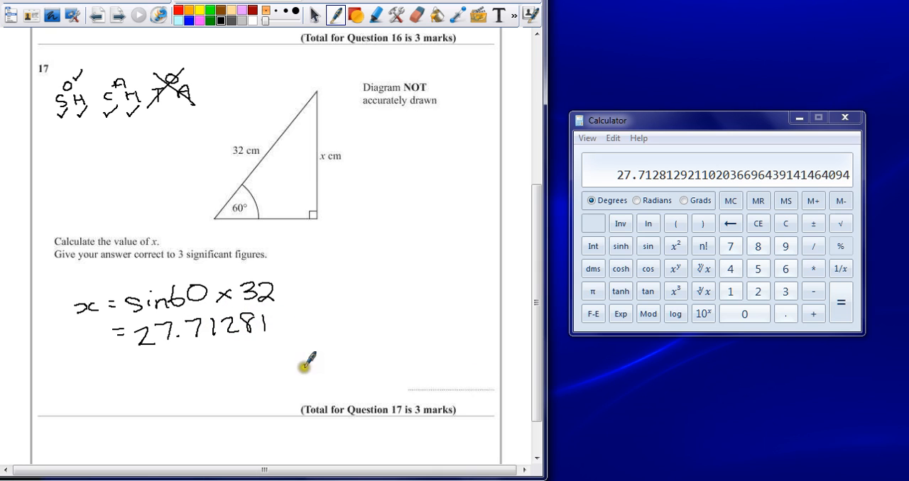
pyautogui.moveTo(190, 261)
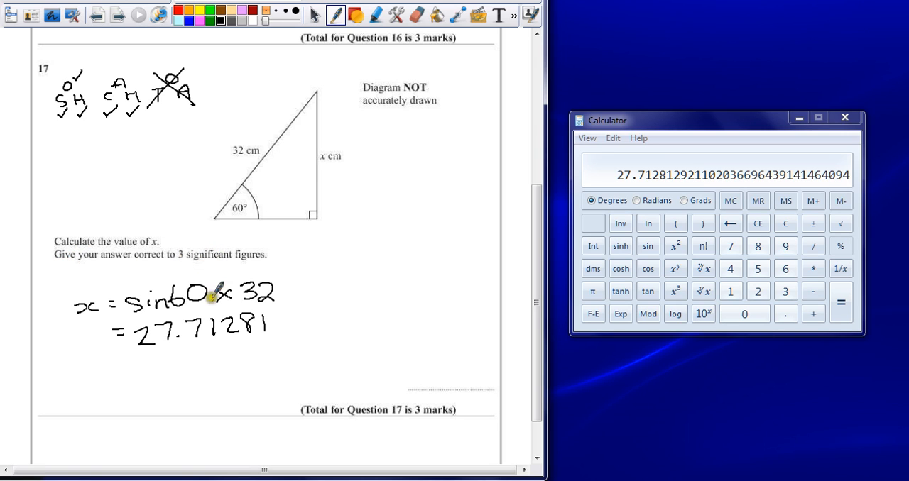
pyautogui.moveTo(411, 369)
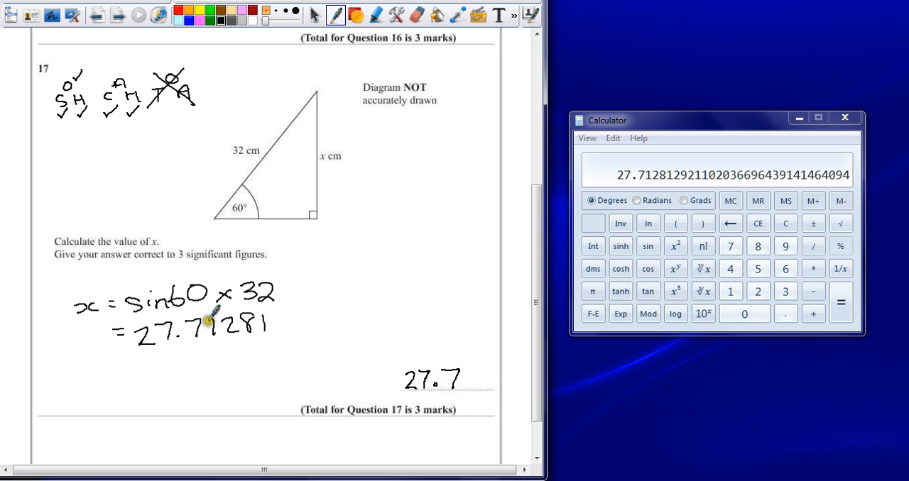
pyautogui.moveTo(256, 307)
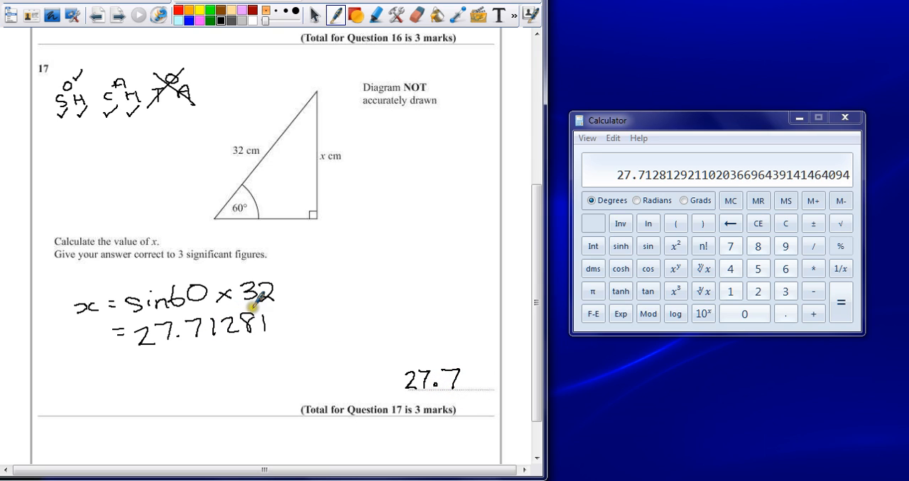